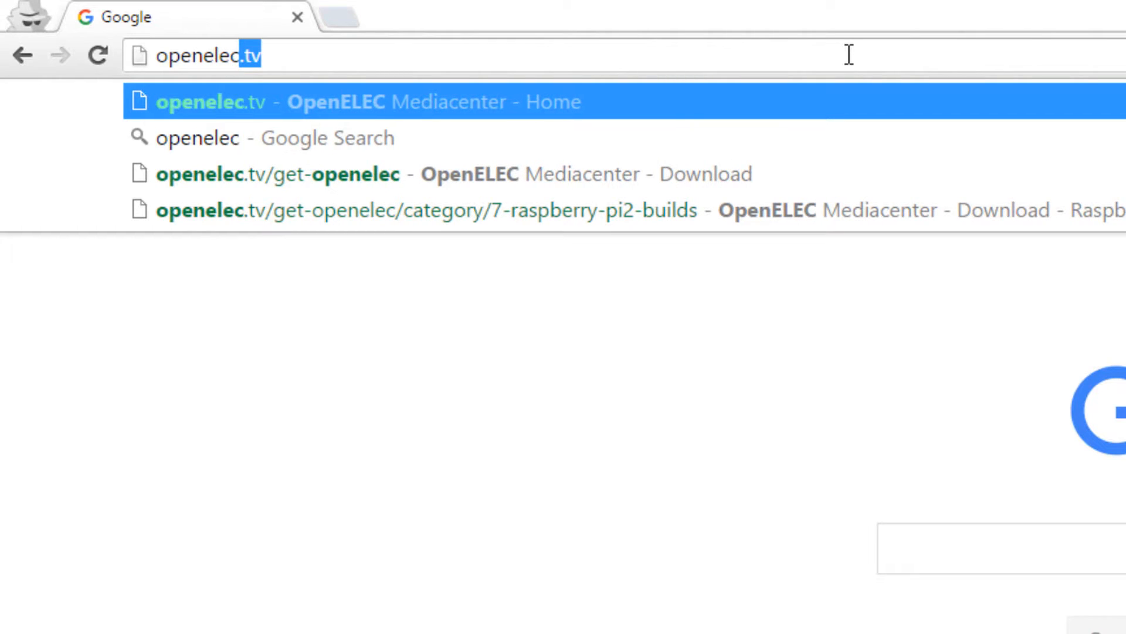
- Load the openelec.tv home page from the address bar suggestion
key("Escape")
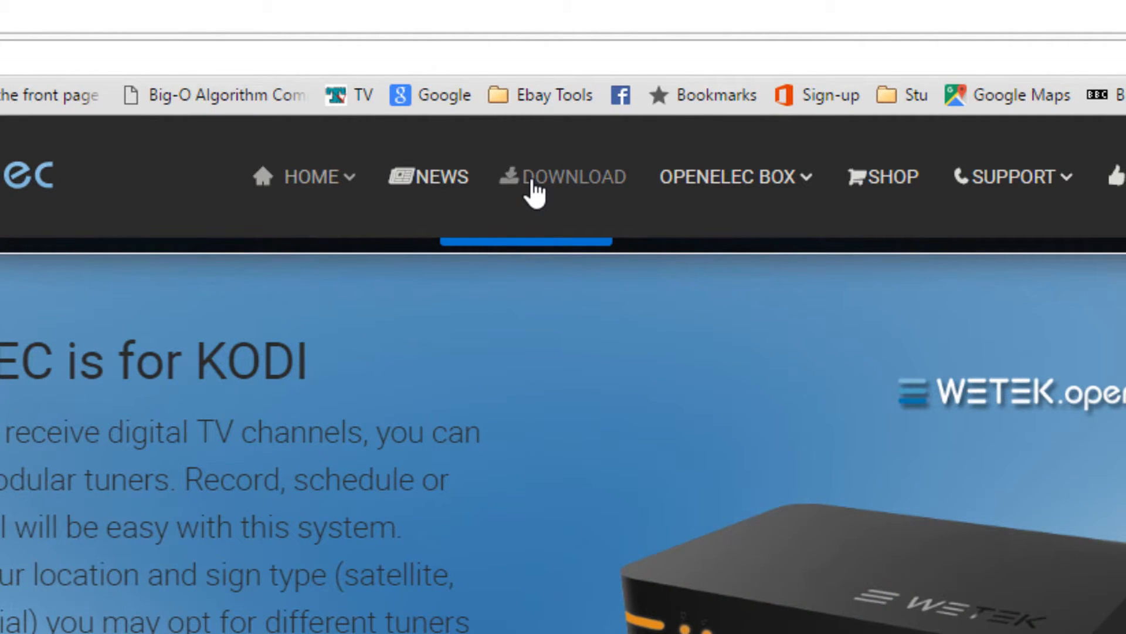
- Go to the OpenELEC Download page and scroll through the release builds
left_click(573, 176)
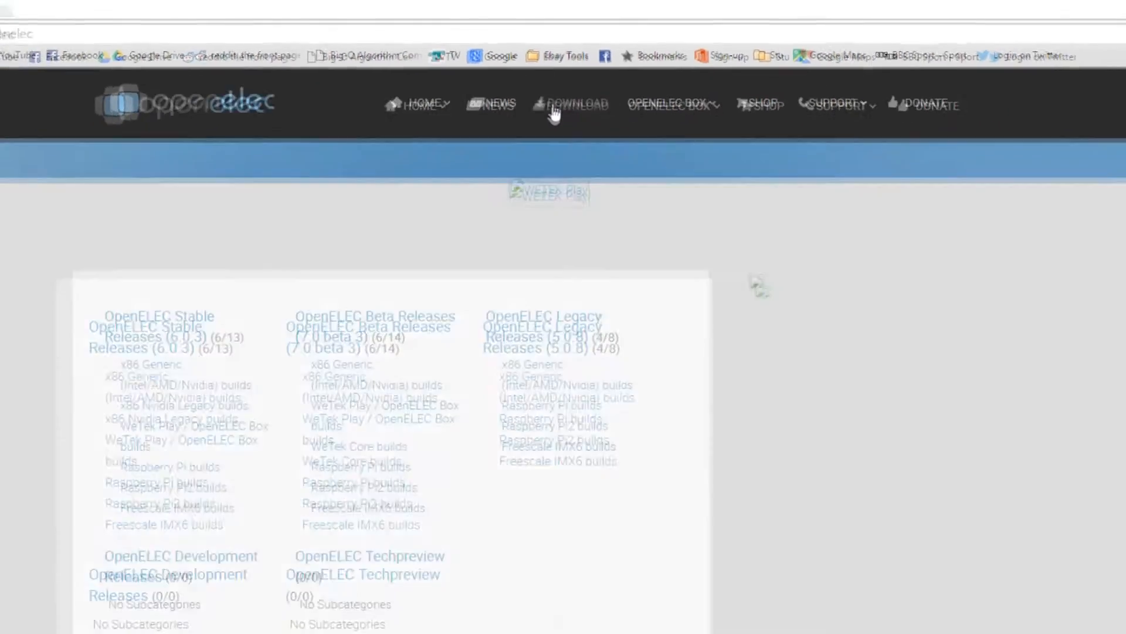
scroll("down", 3)
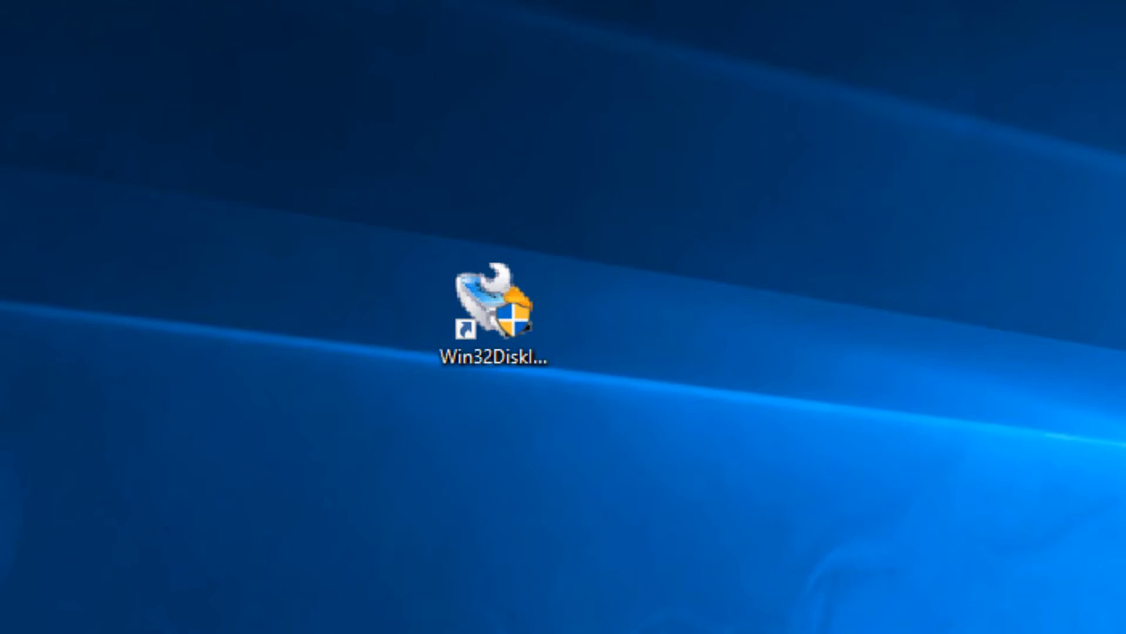
- Run the Win32DiskImager desktop shortcut as administrator
left_click(493, 294)
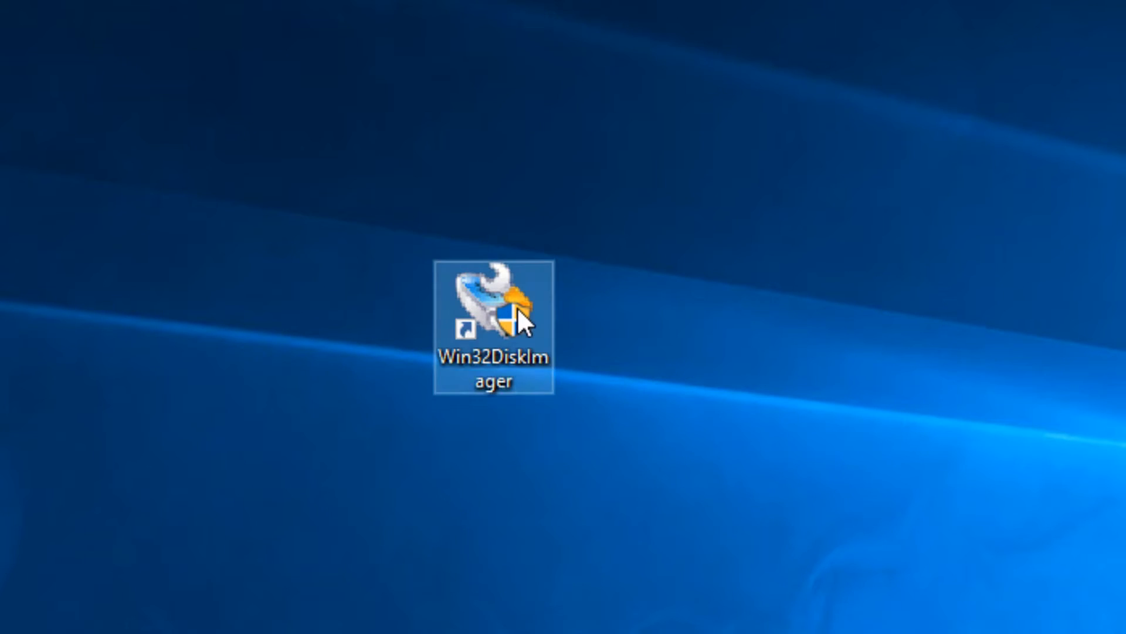
right_click(493, 321)
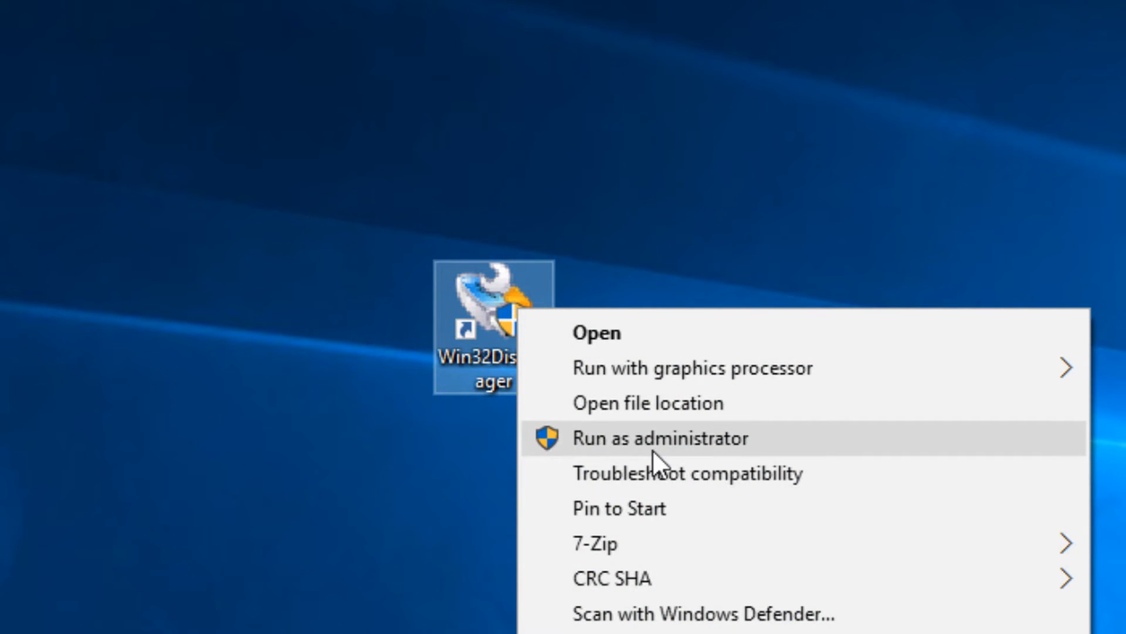
left_click(661, 439)
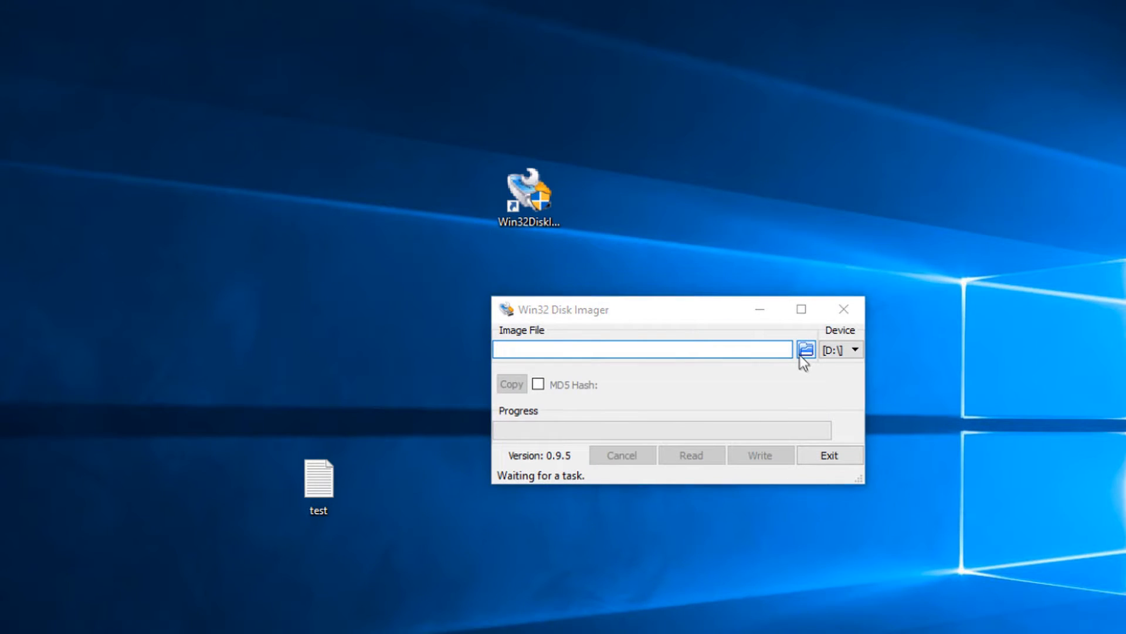
- Choose OpenELEC-RPi2.arm-6.0.3.img from Desktop\YouTube\pi as the image file
left_click(806, 349)
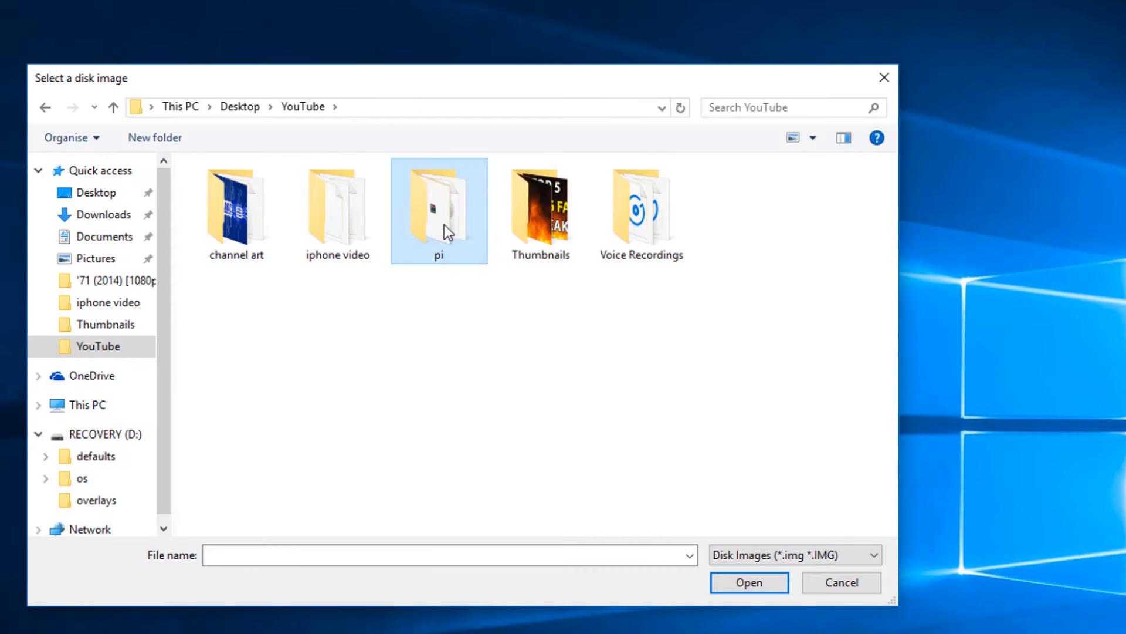
double_click(438, 208)
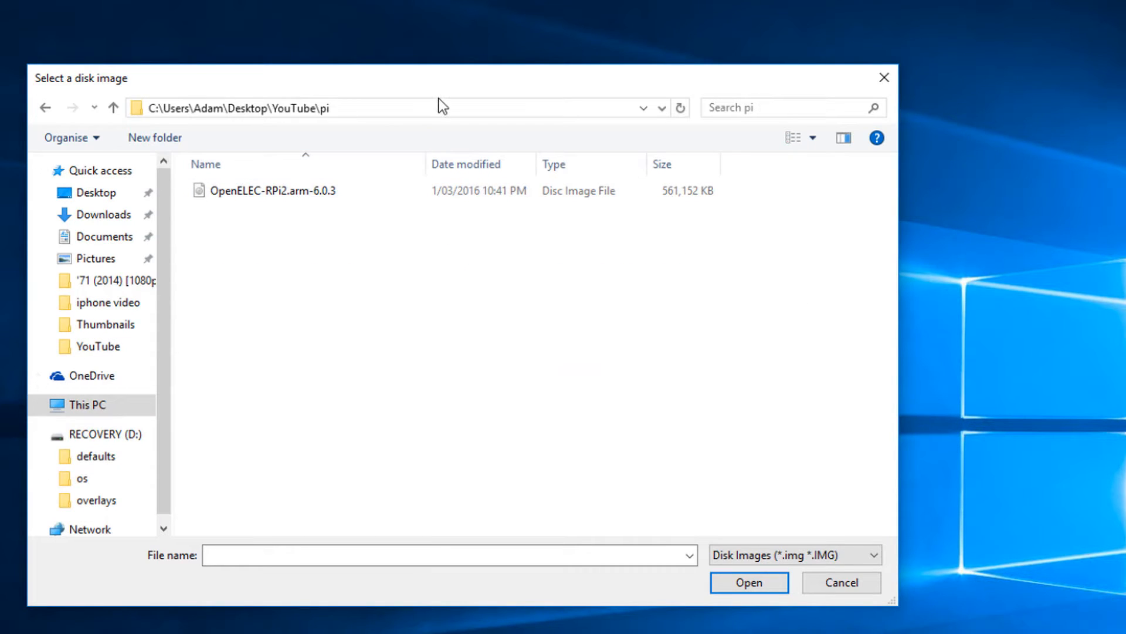
left_click(281, 190)
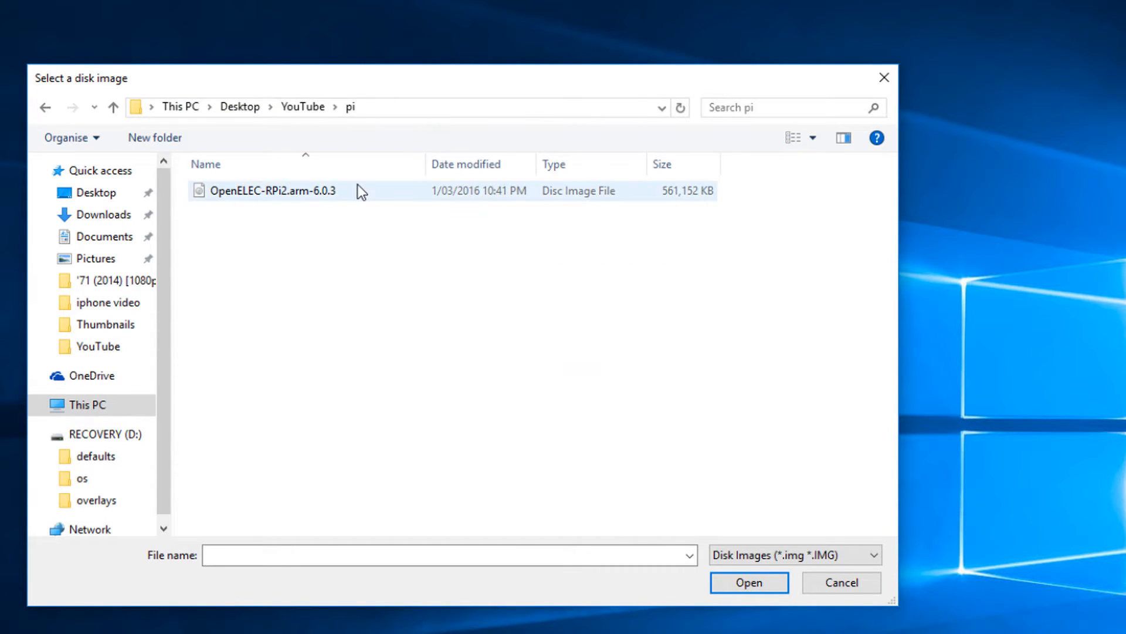
left_click(273, 190)
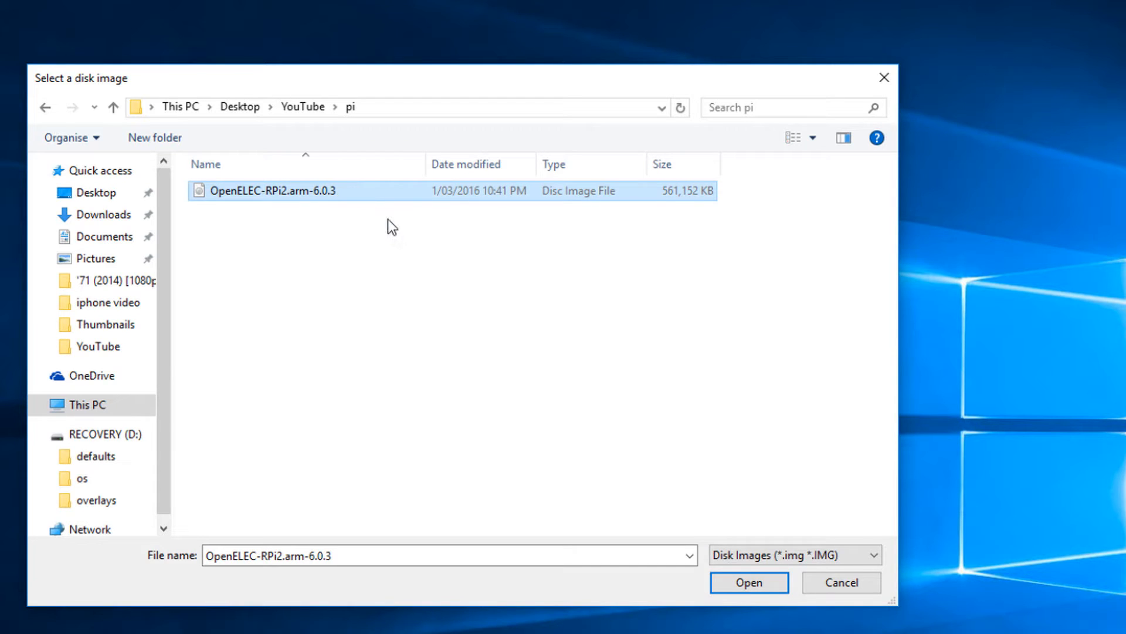
left_click(748, 582)
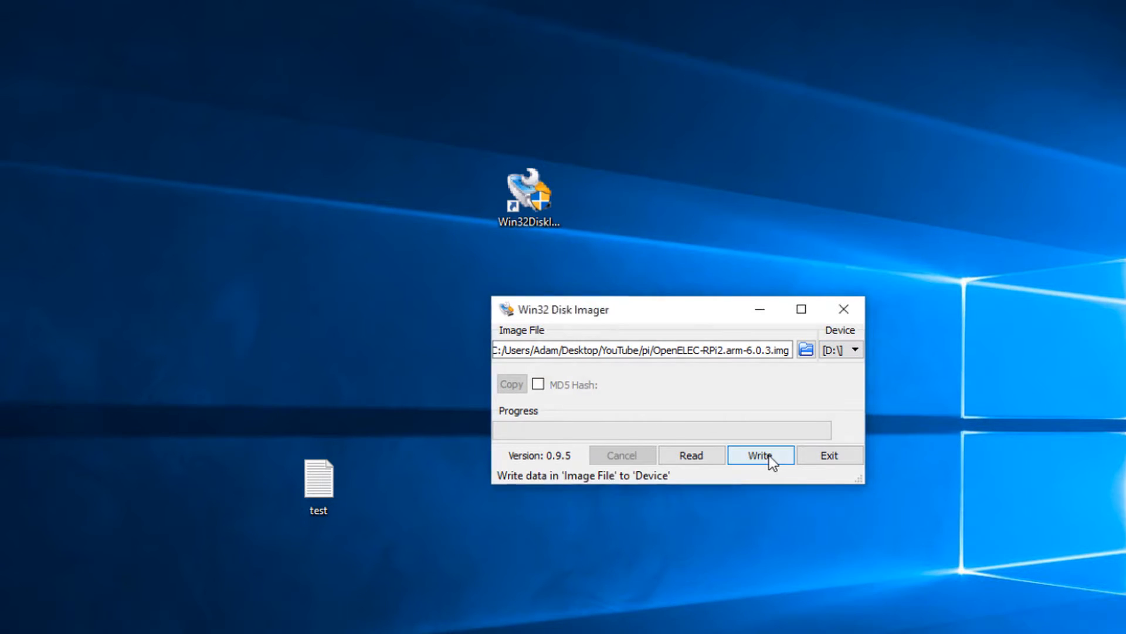
- Write the OpenELEC image to device D:
left_click(760, 454)
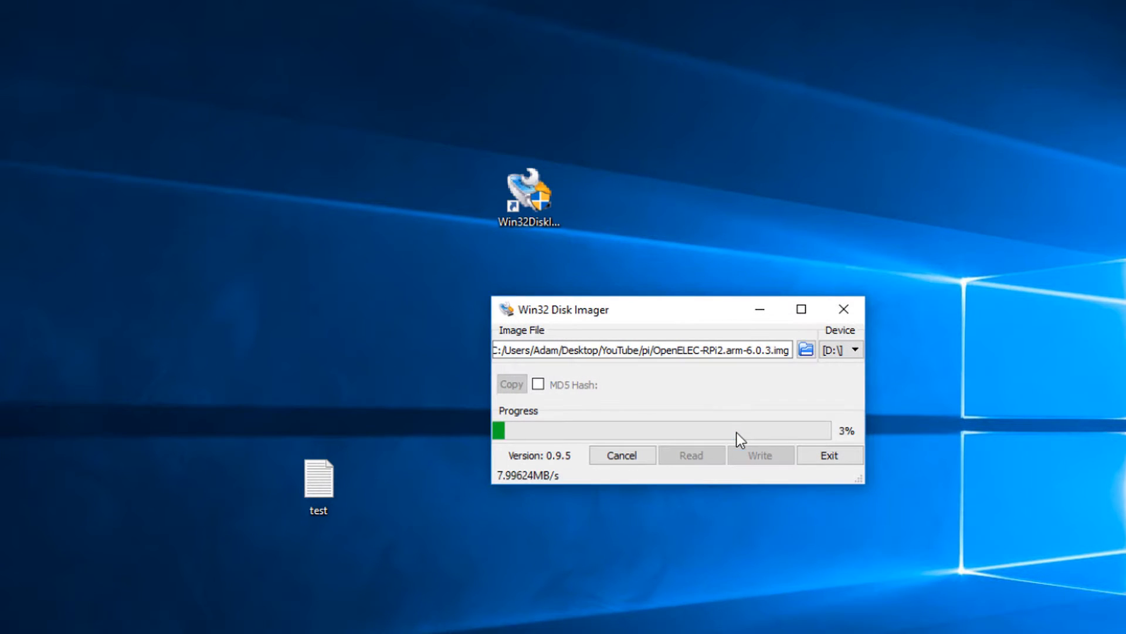